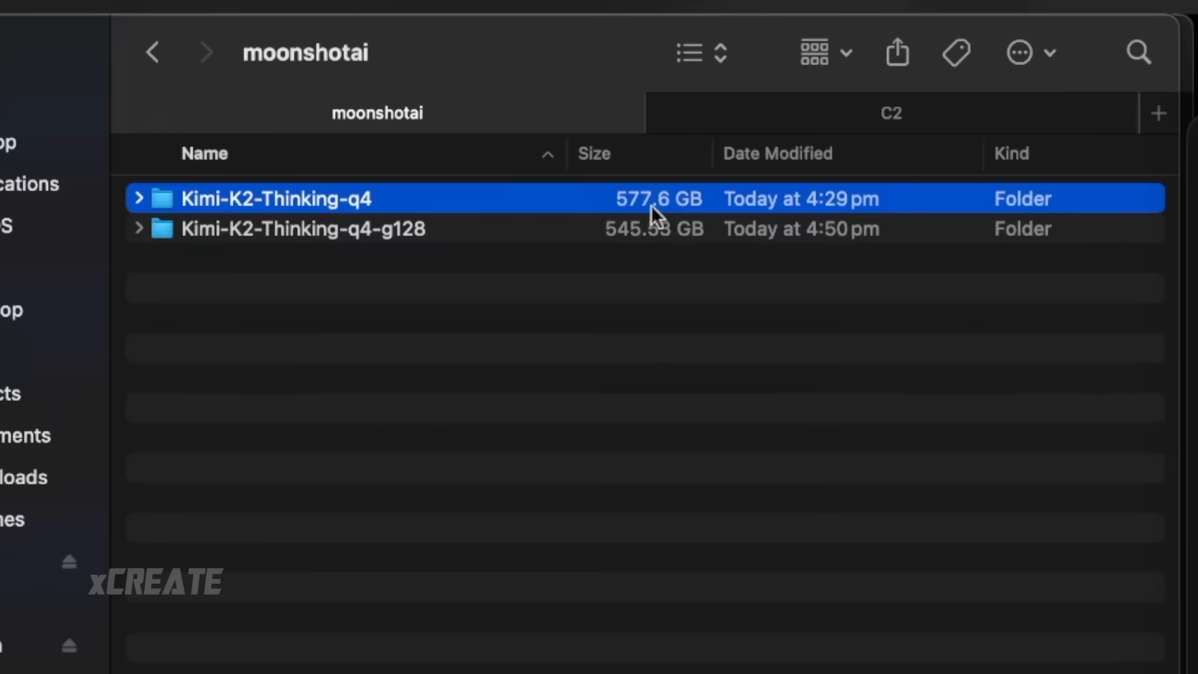
{"action": "mouse_move", "coordinate": [667, 254]}
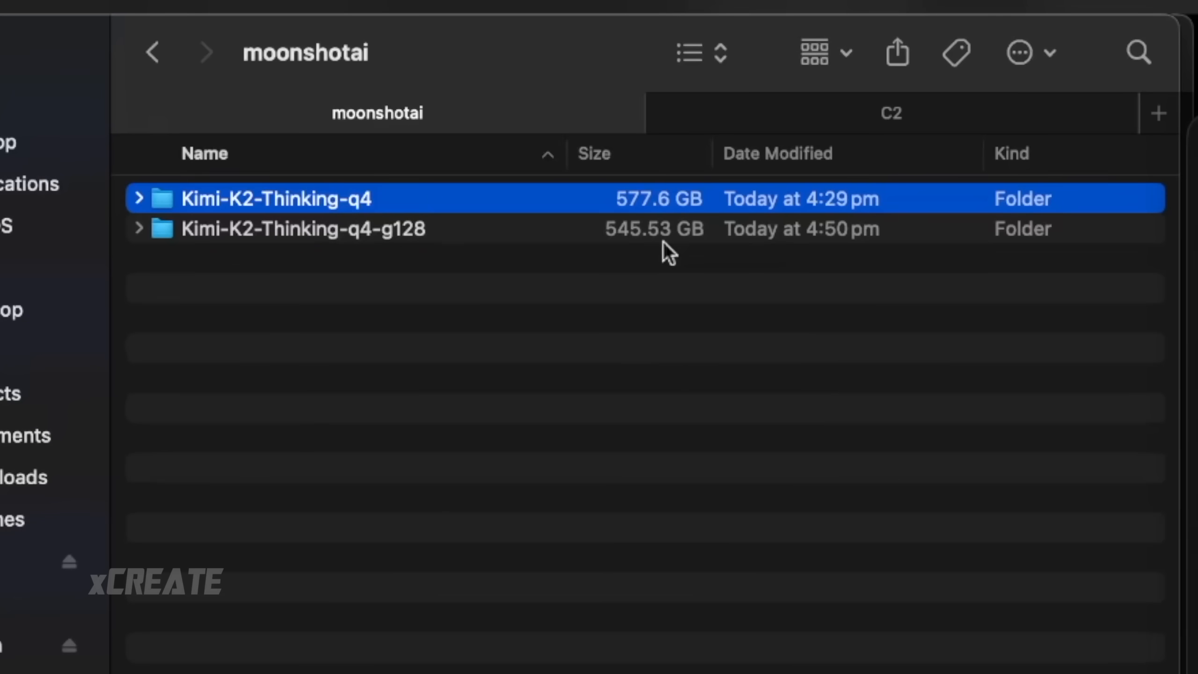
Select the 545.53 GB Kimi-K2-Thinking-q4-g128 folder alongside the 577.6 GB q4 folder.
{"action": "left_click", "coordinate": [301, 228]}
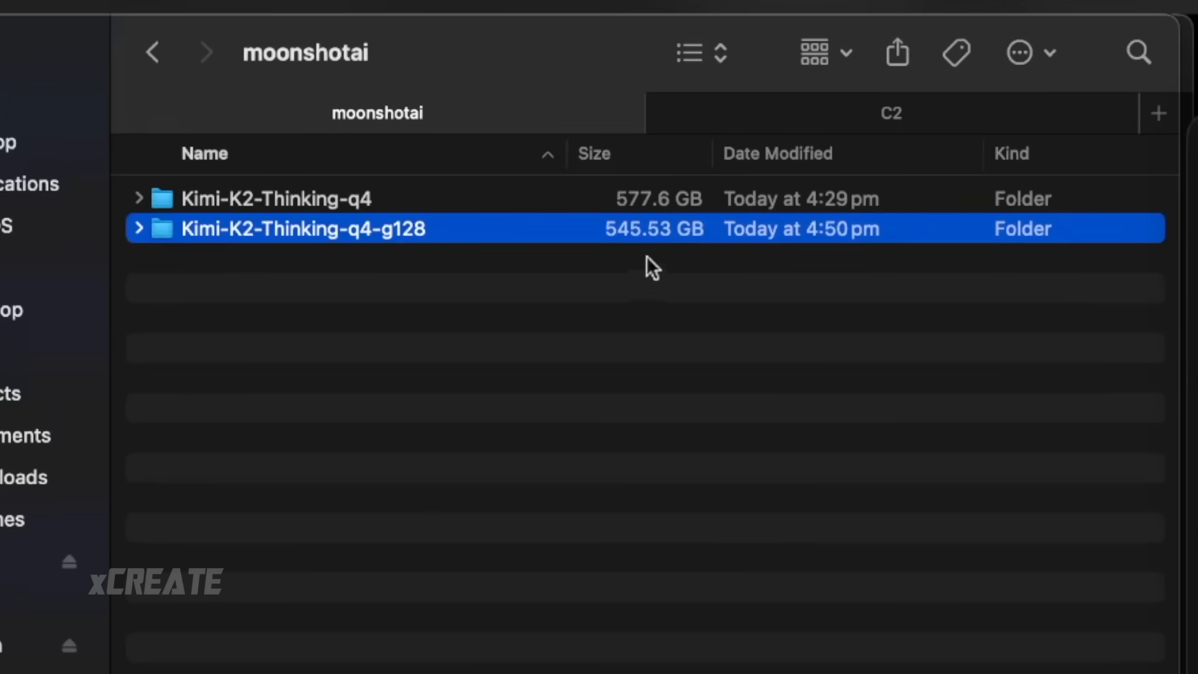